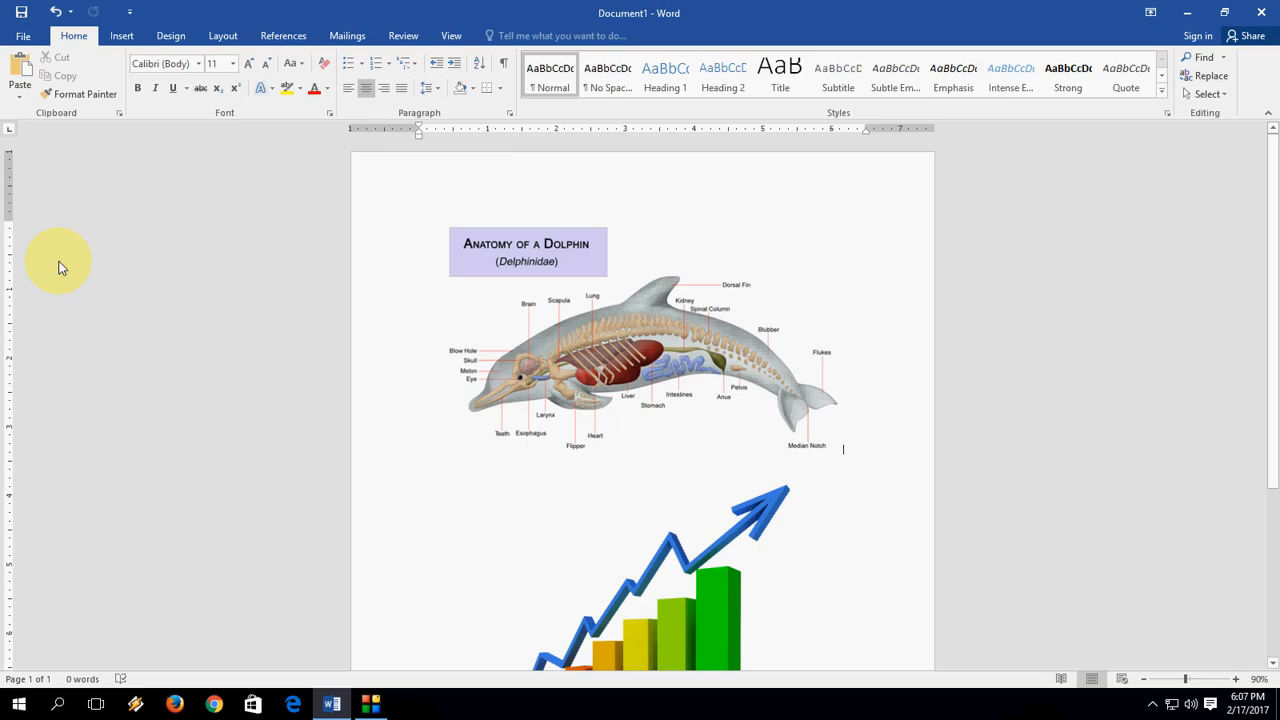
Select the labeled dolphin anatomy diagram in the Word document.
left_click(843, 449)
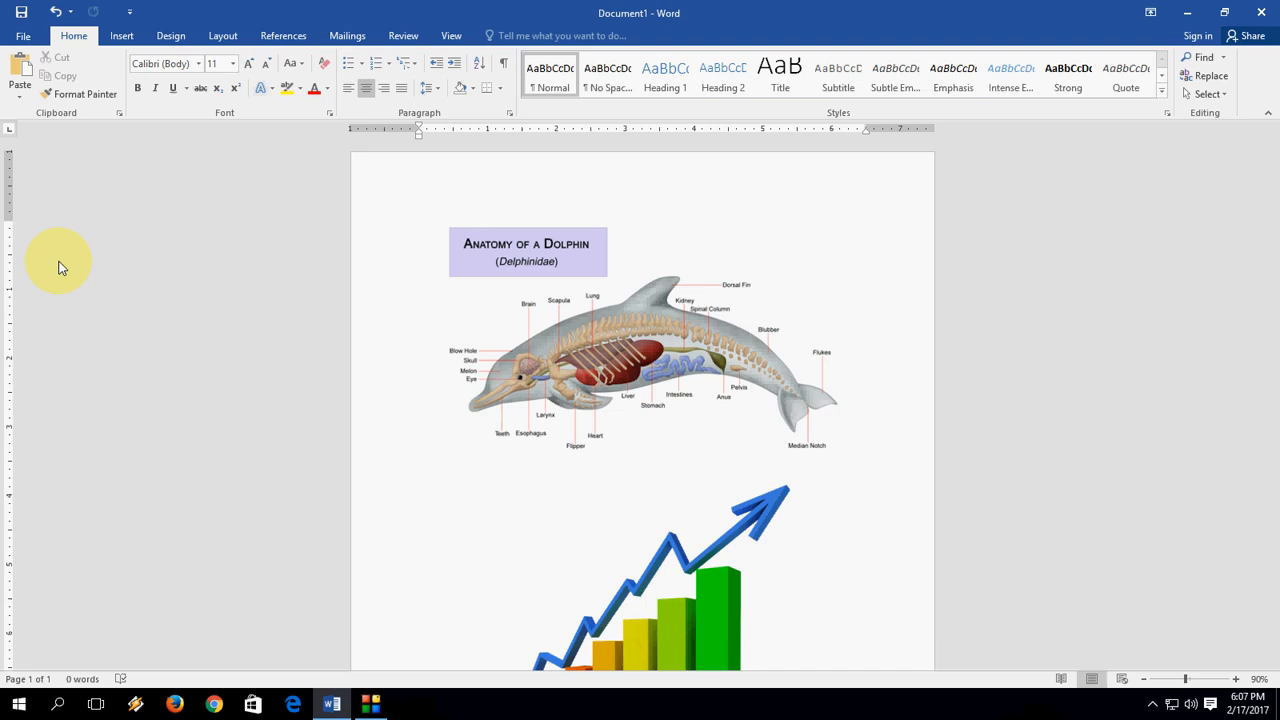
left_click(842, 450)
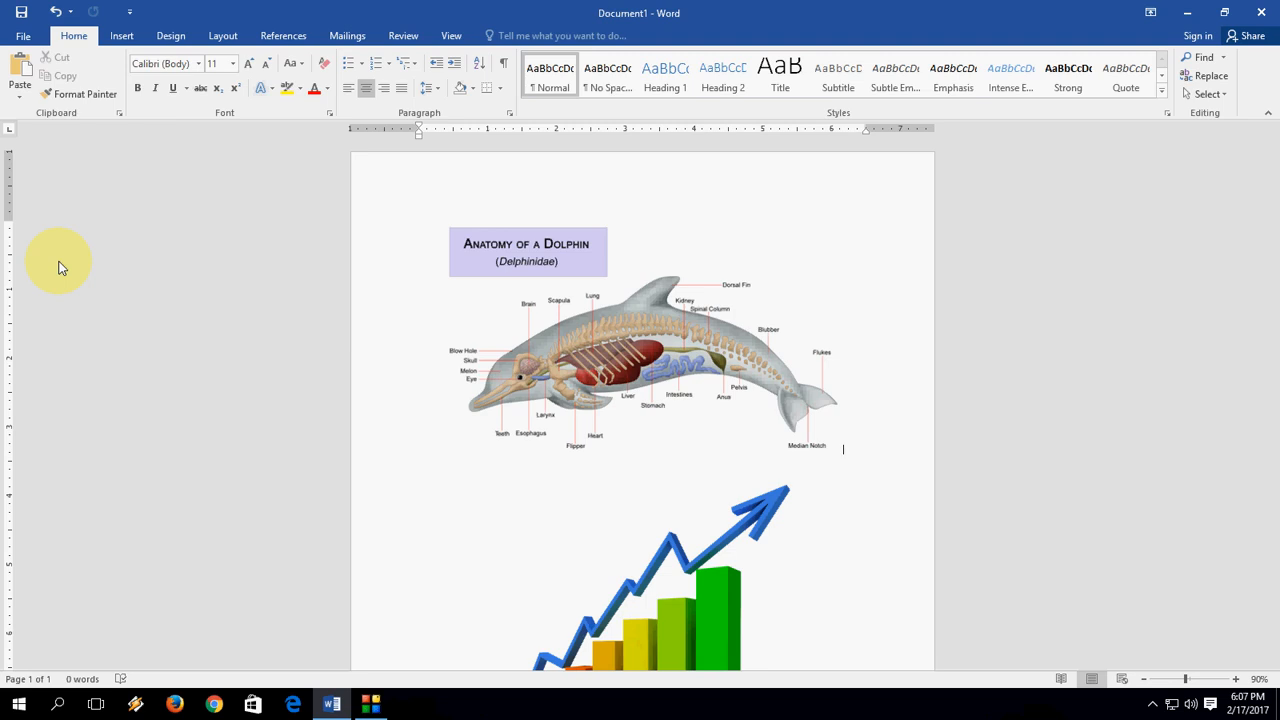
mouse_move(235, 240)
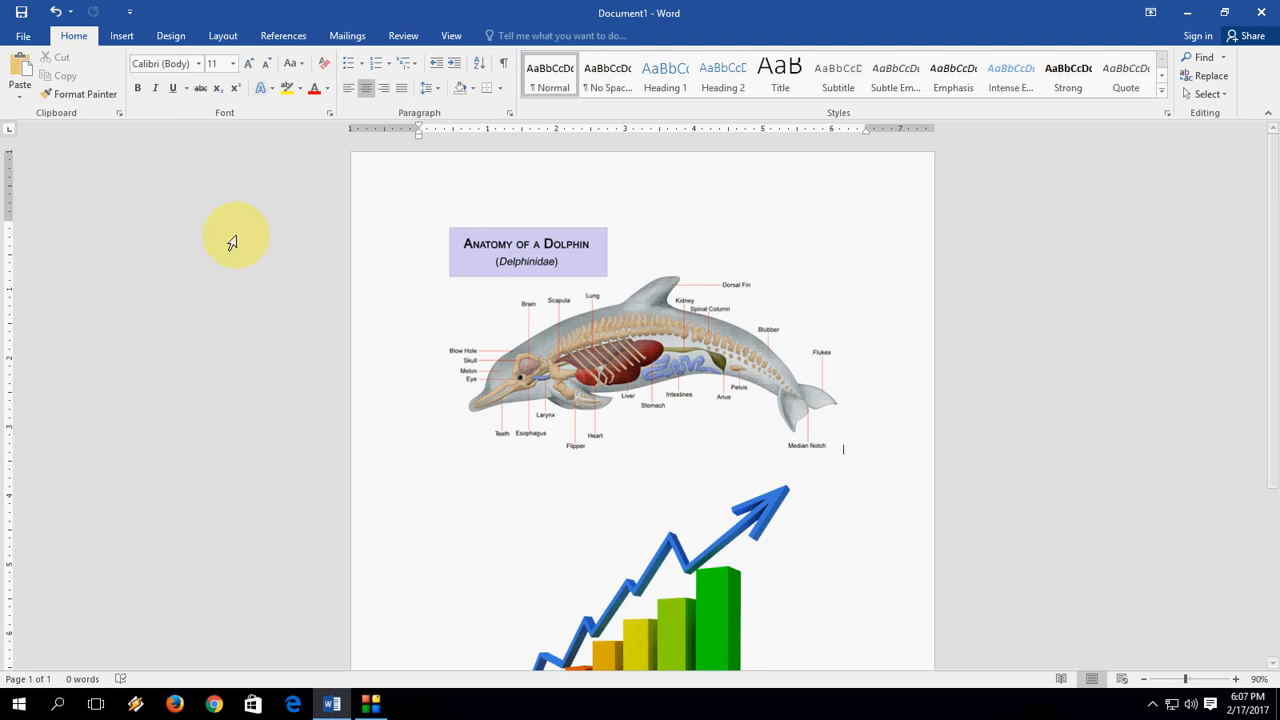
mouse_move(648, 455)
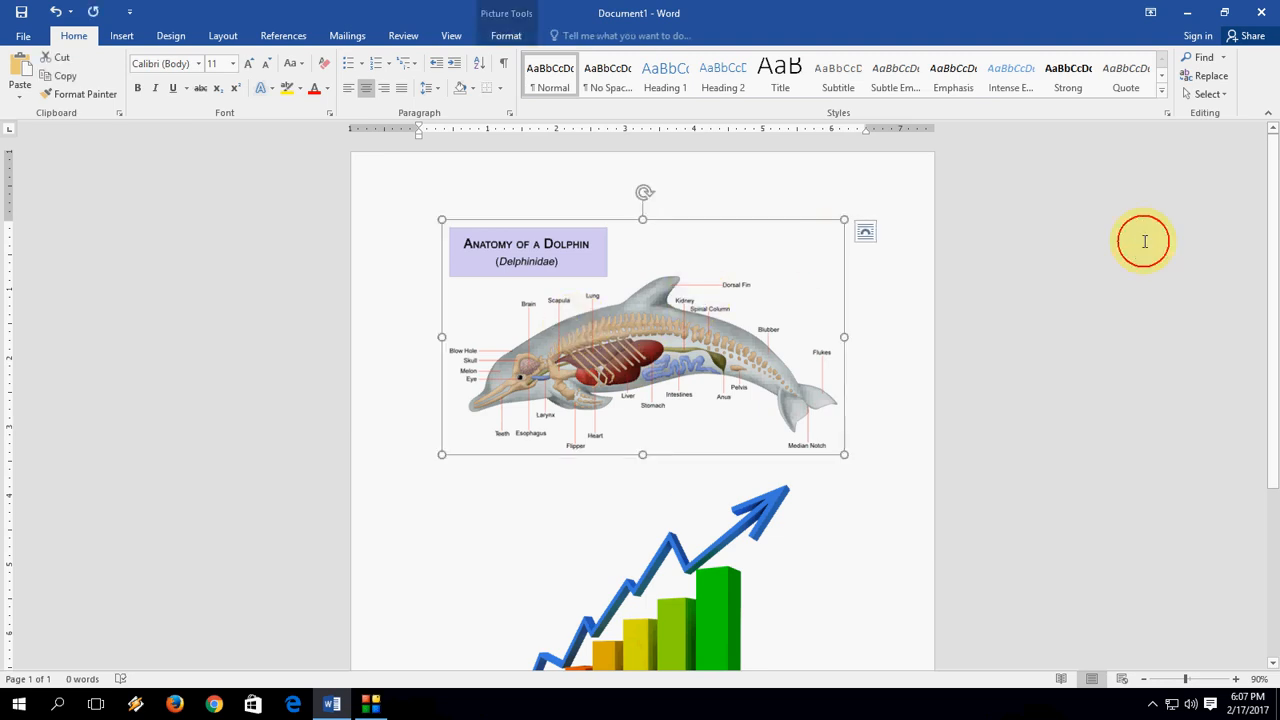
Paste the copied dolphin picture into a new Paint canvas and bring up its PNG save dialog.
left_click(941, 297)
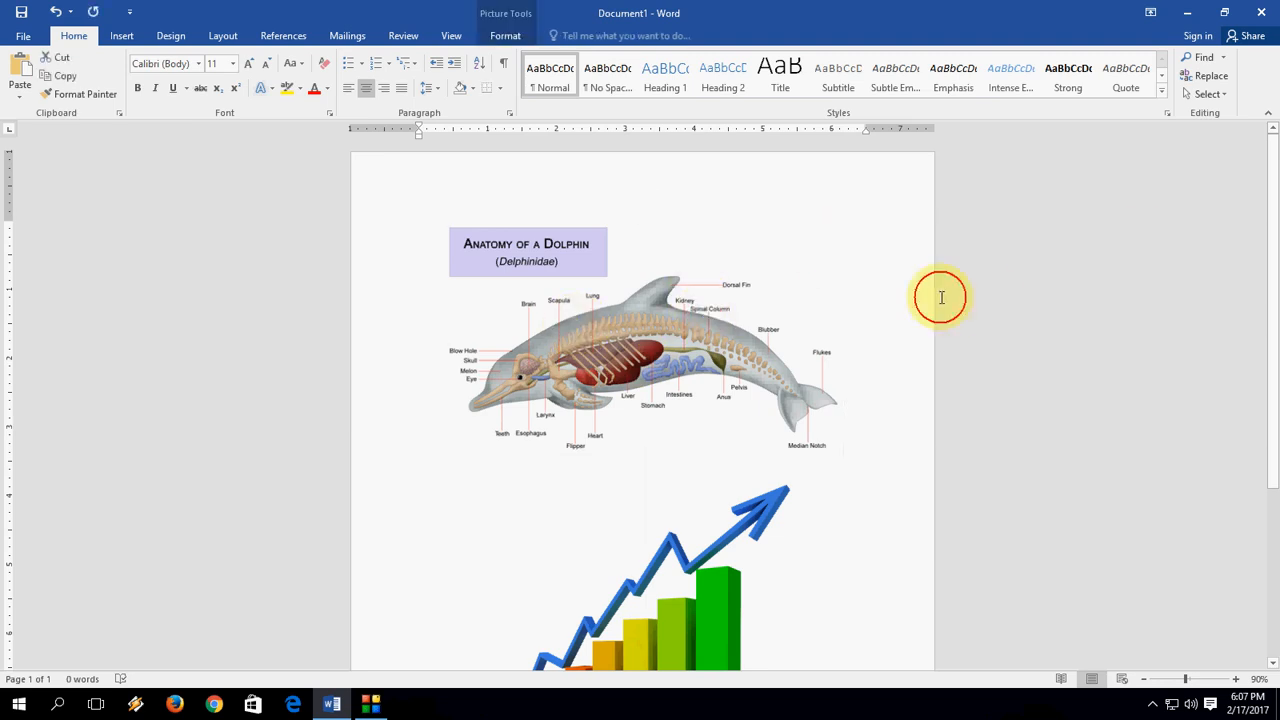
left_click(843, 449)
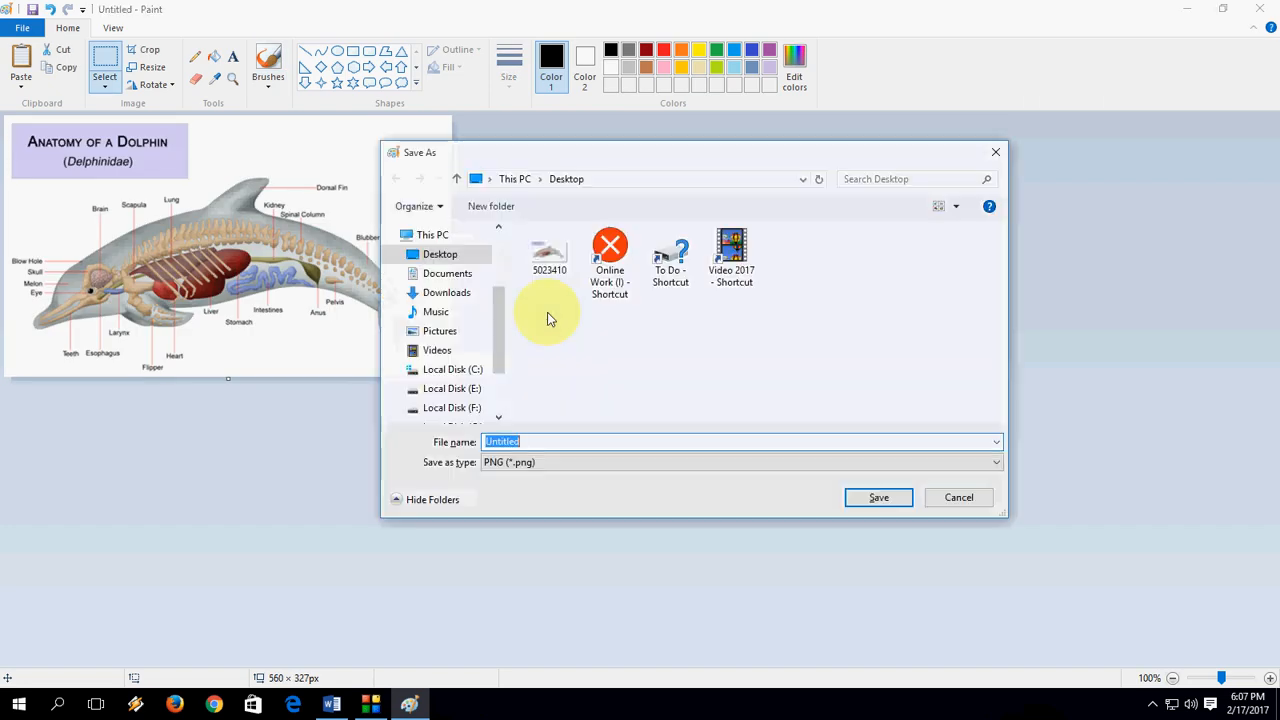
Save the dolphin picture from Paint as a PNG on the Desktop, then return to Word.
left_click(993, 462)
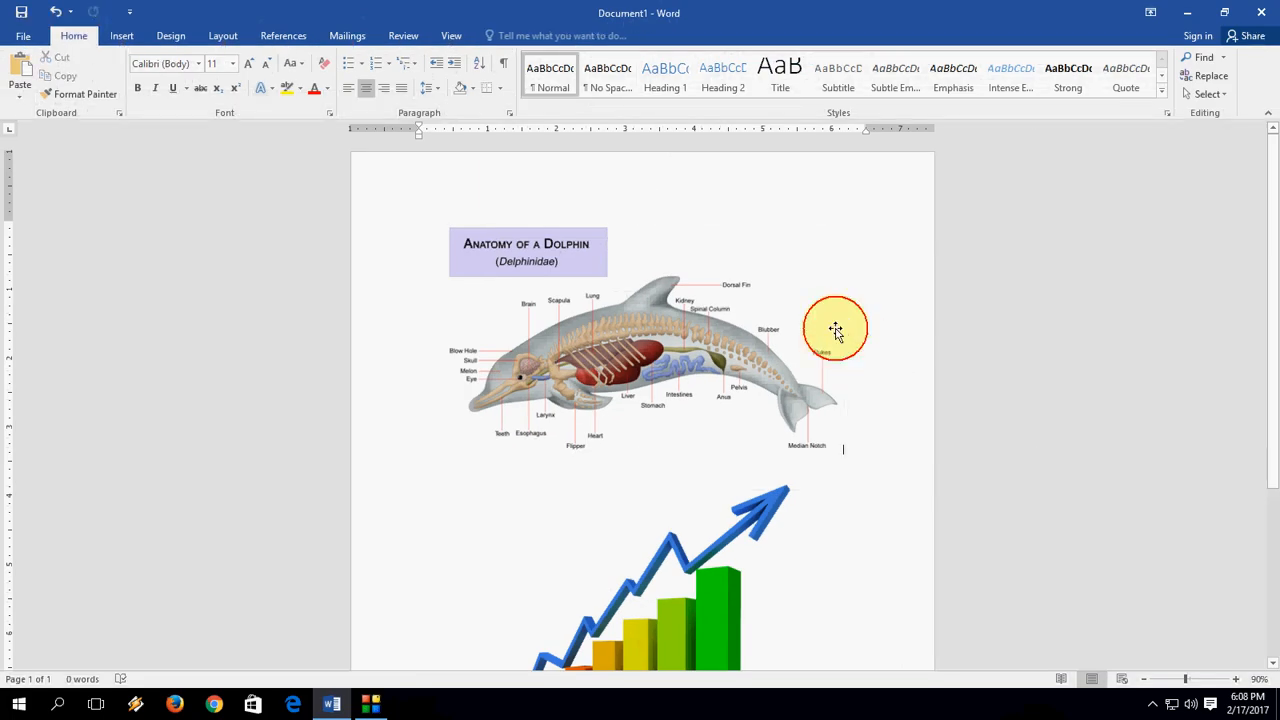
Save the bar chart graphic as a JPEG named '333' in the Desktop folder.
left_click(690, 430)
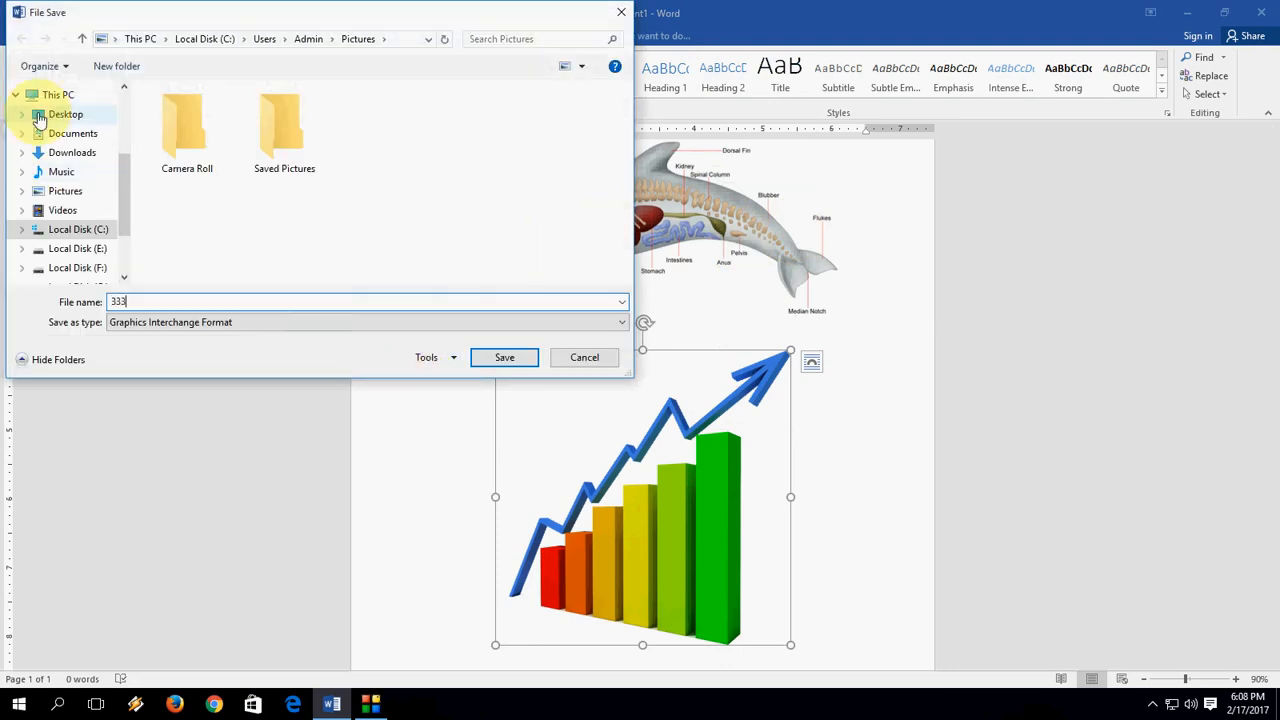
left_click(65, 114)
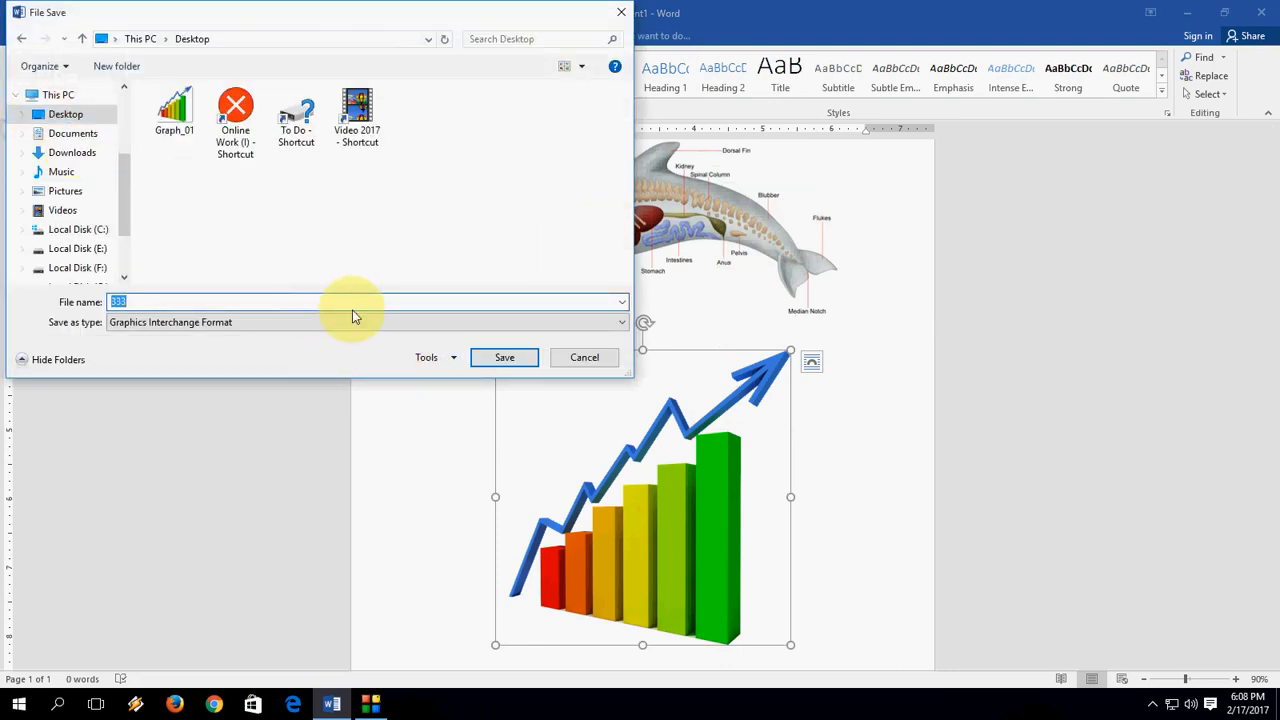
left_click(617, 322)
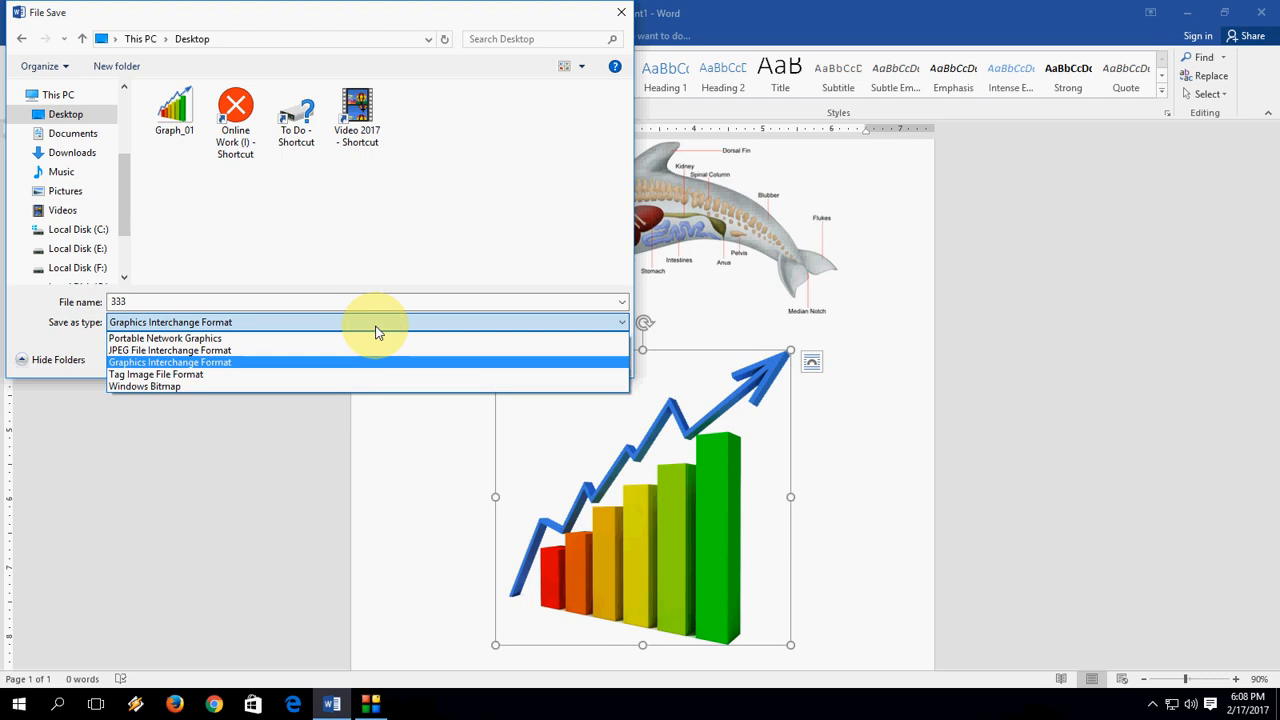
left_click(170, 350)
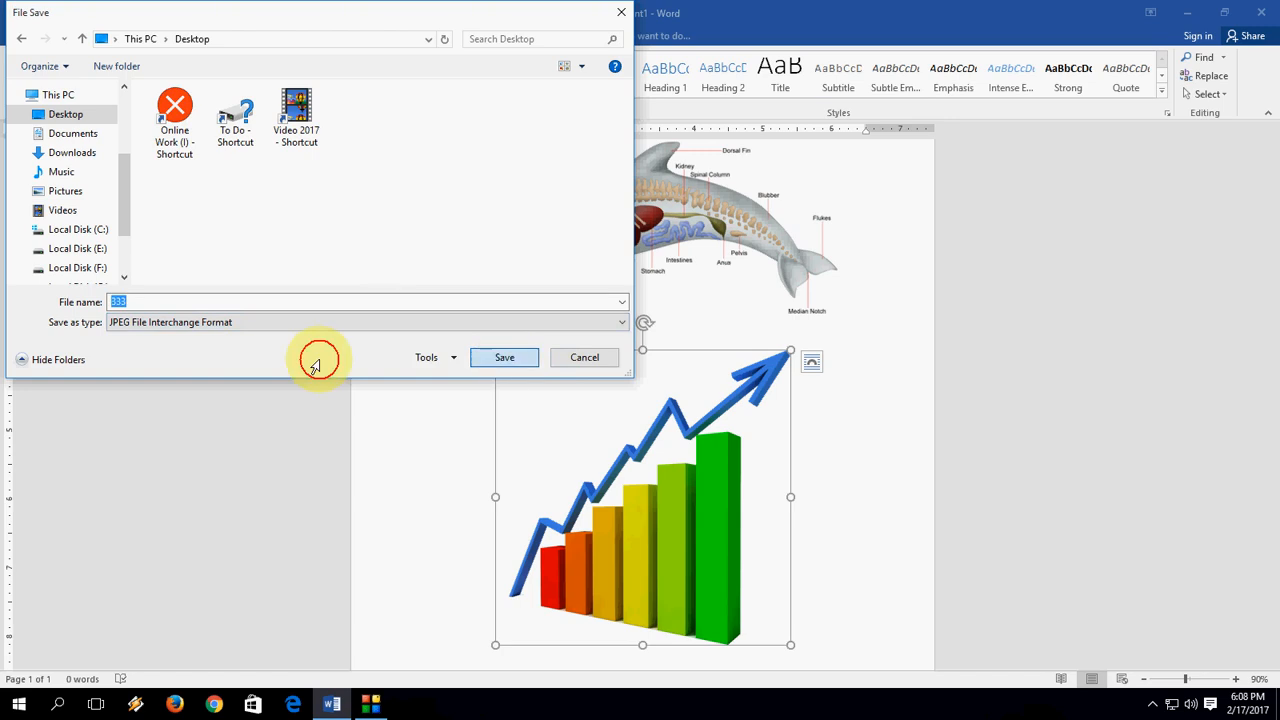
left_click(504, 357)
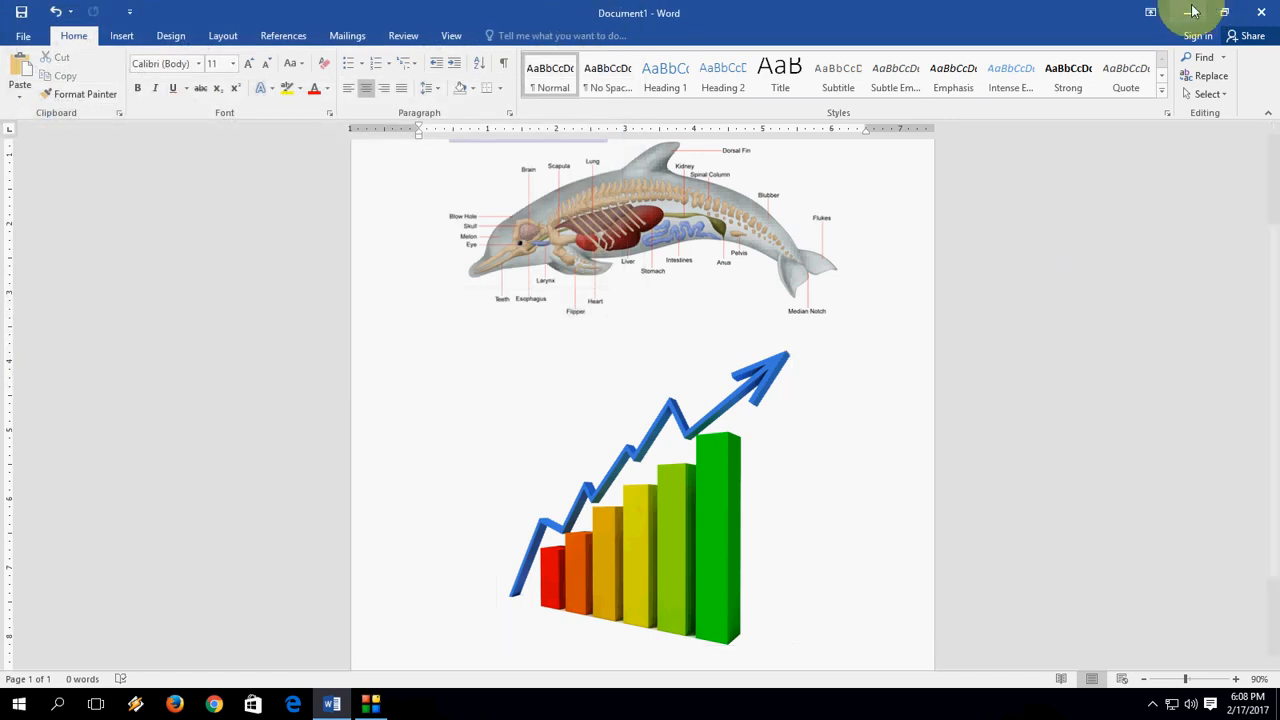
Minimize Word, drag the 333 and 222 icons to the top middle, and refresh the desktop.
left_click(1193, 12)
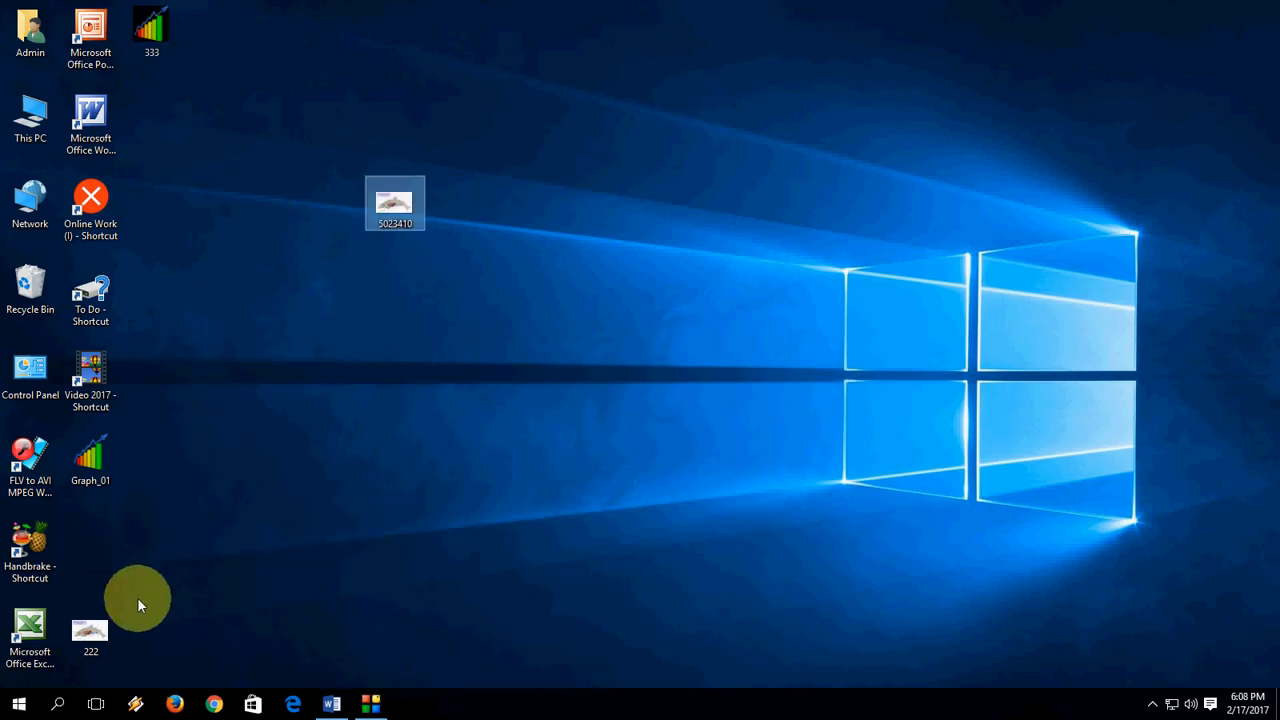
left_click_drag(151, 25, 273, 202)
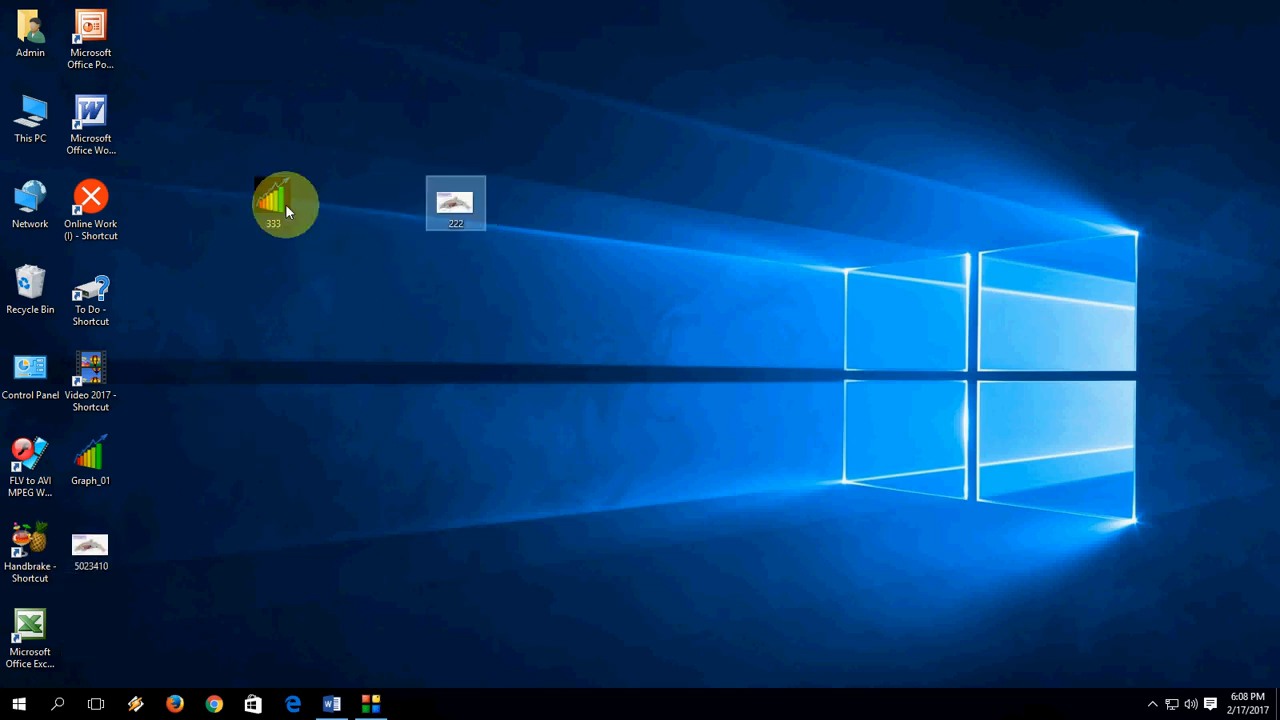
double_click(456, 203)
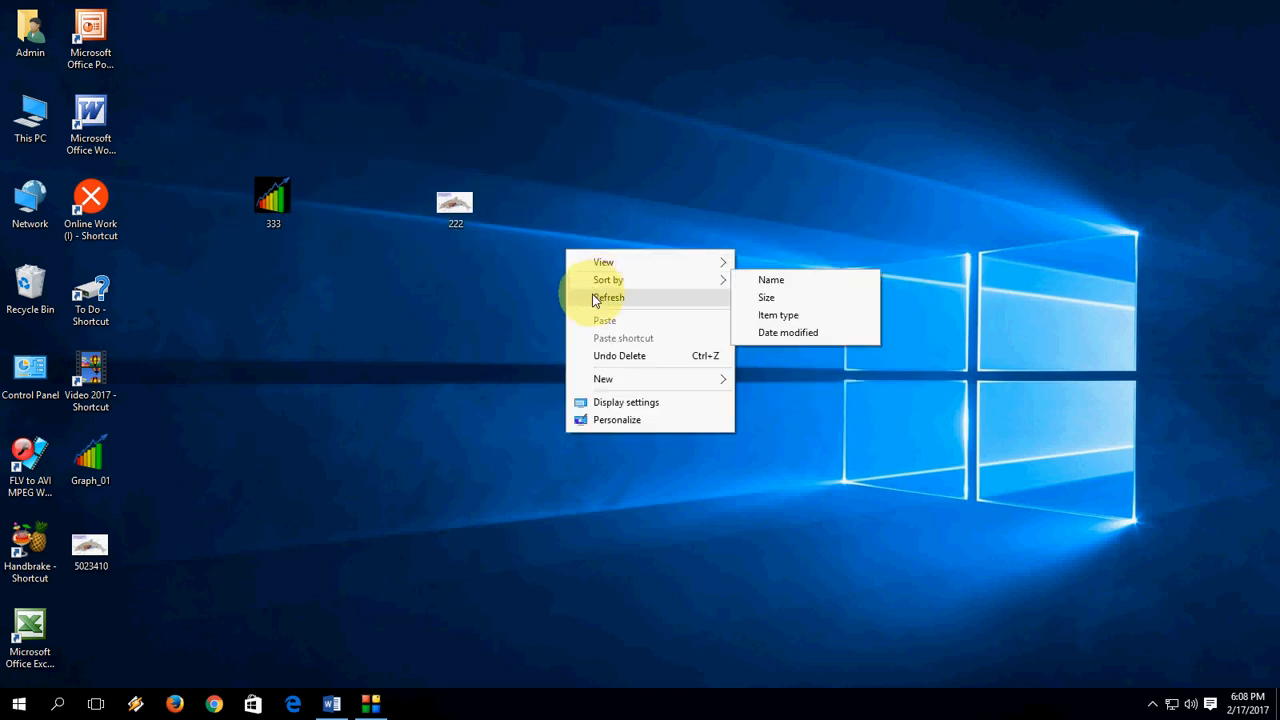
left_click(609, 297)
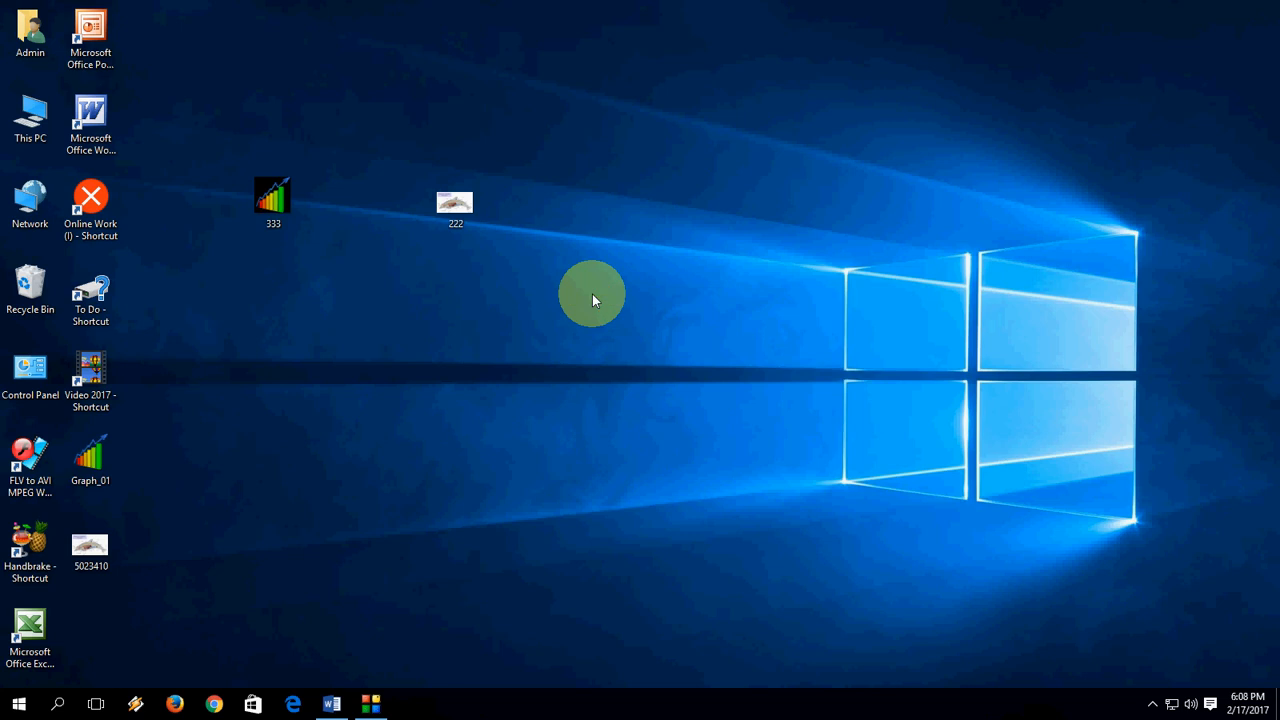